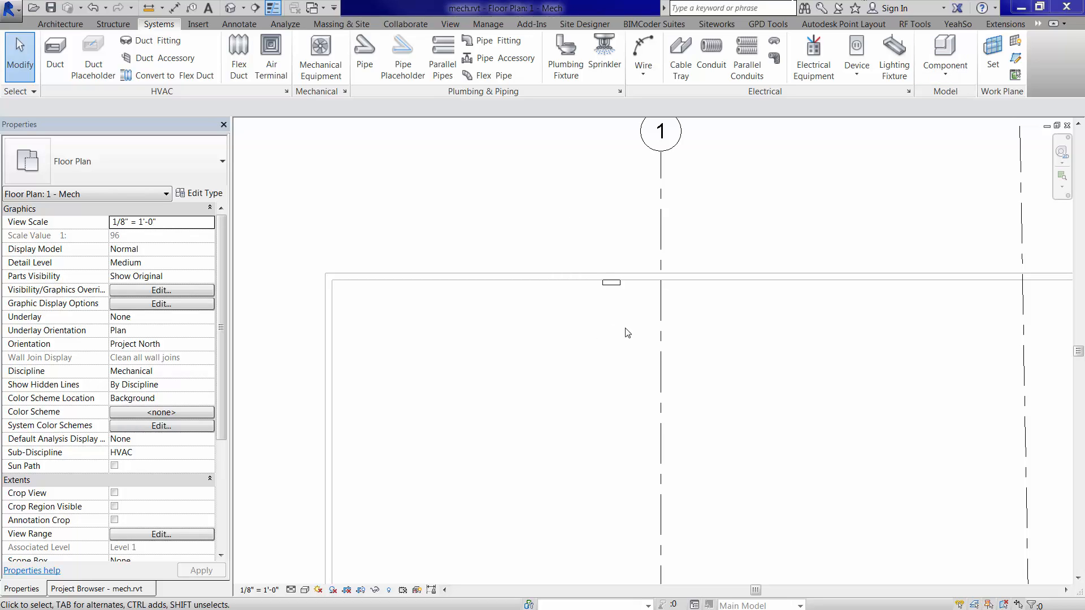
Step: Assign the receptacle's circuit to the 208V Lighting and Appliance Panelboard
left_click(316, 8)
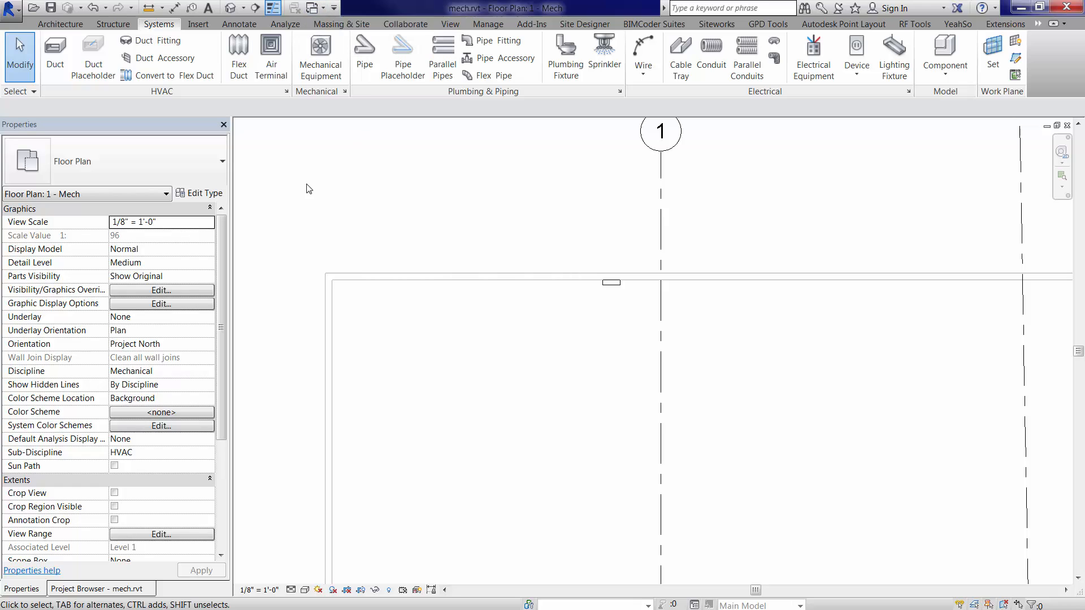
mouse_move(856, 57)
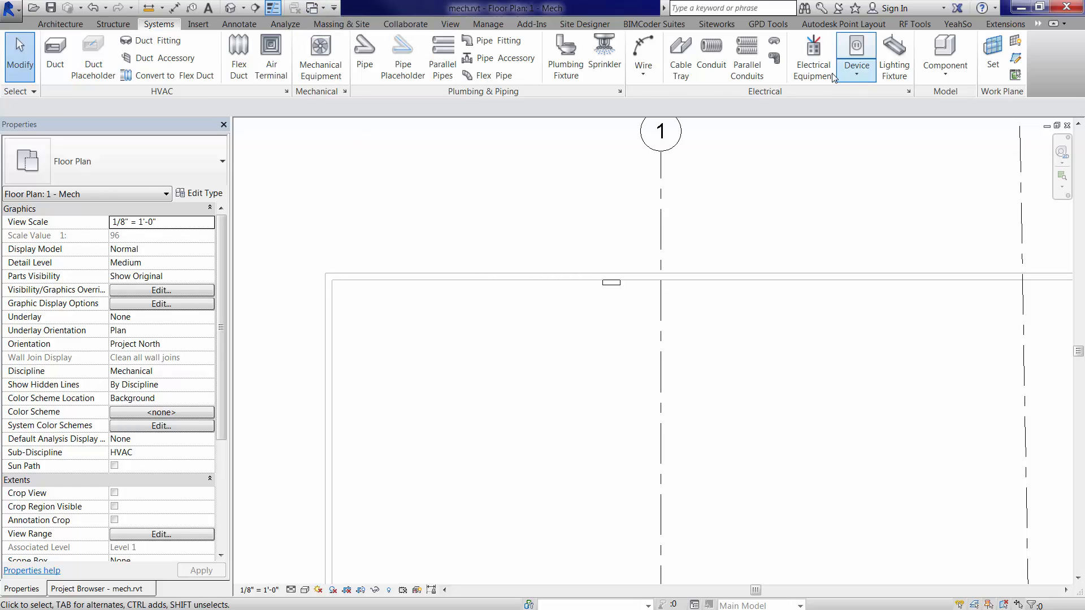
left_click(856, 57)
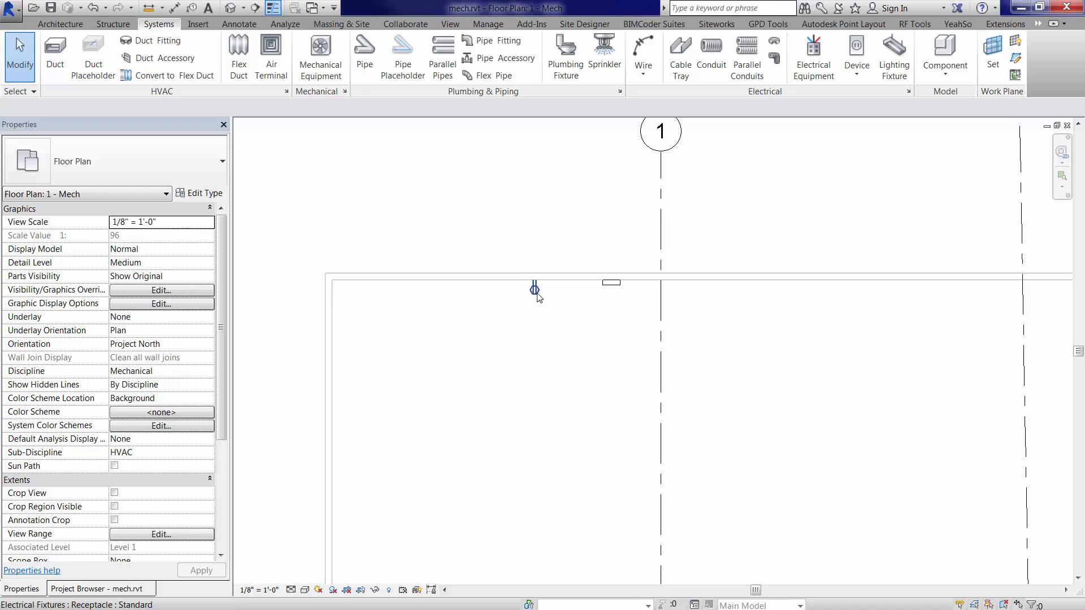
left_click(534, 287)
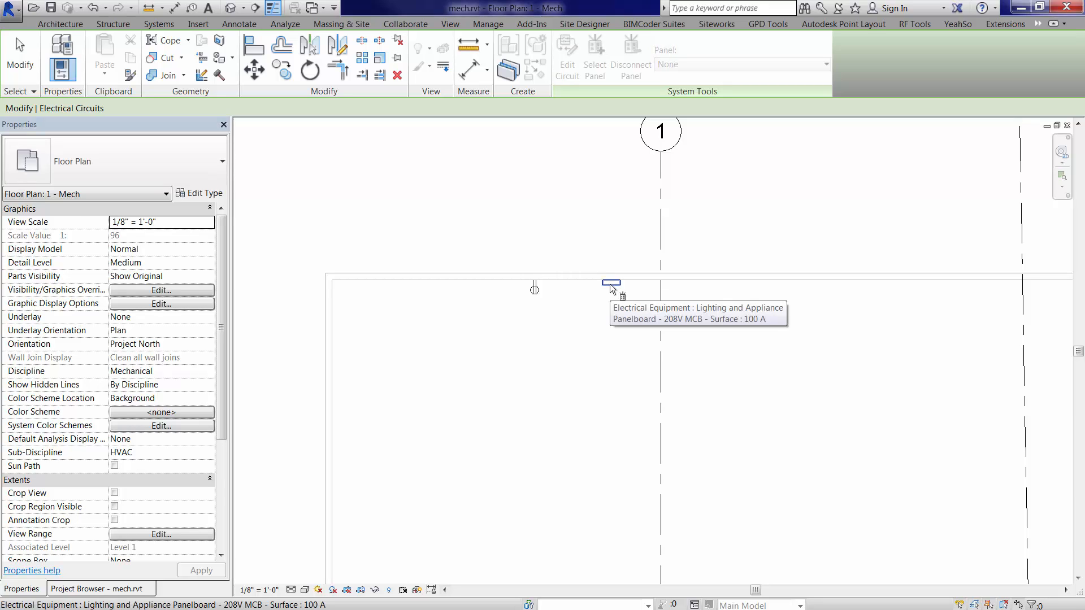
left_click(534, 287)
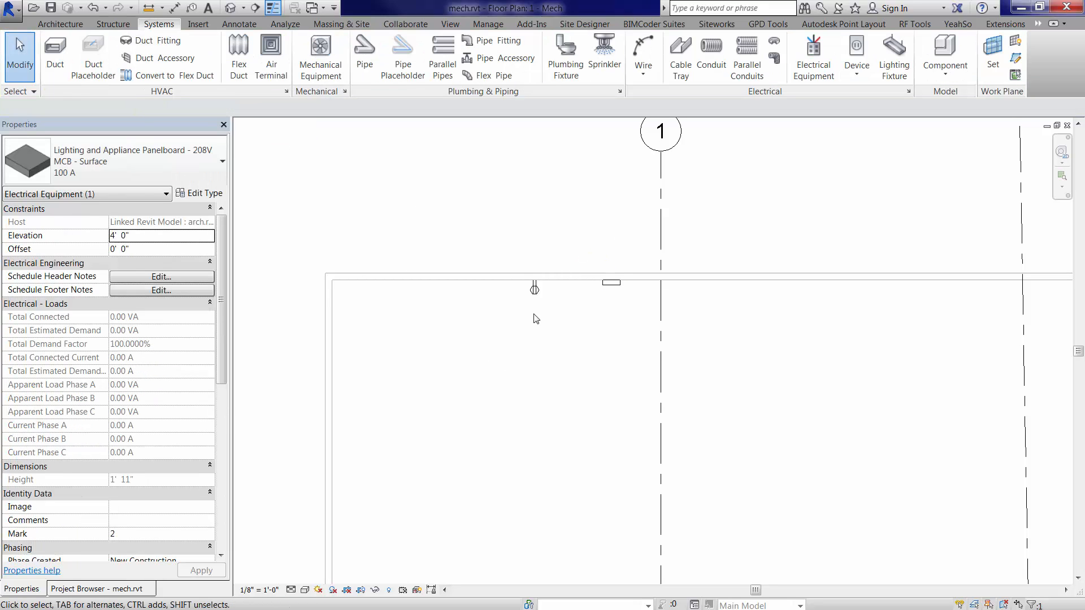
Step: Show the Standard receptacle's properties: 180 VA at 120 V on panelboard circuit 1
left_click(533, 287)
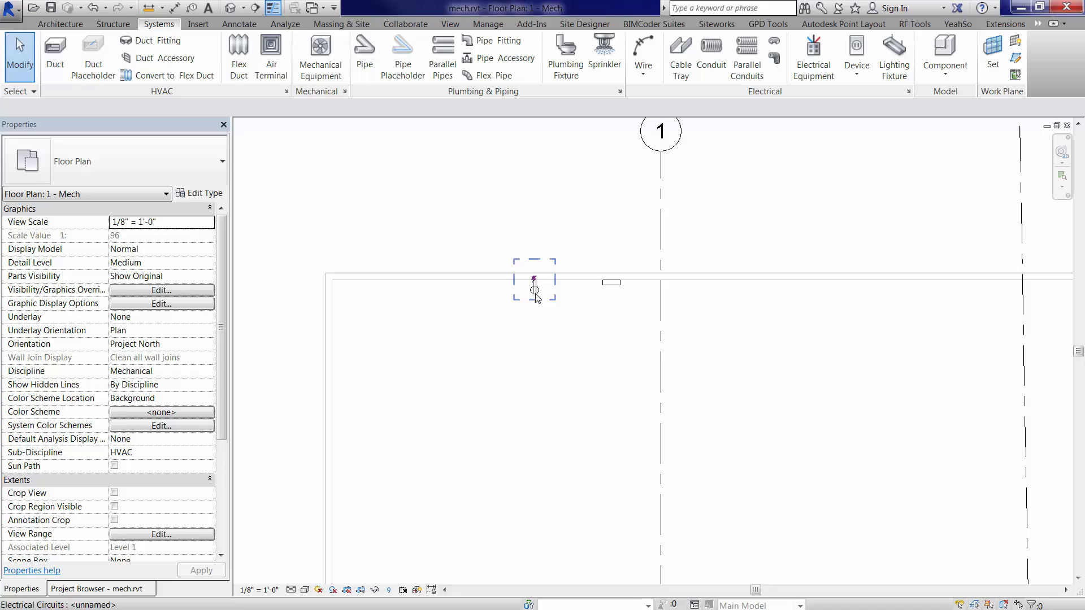
left_click(534, 289)
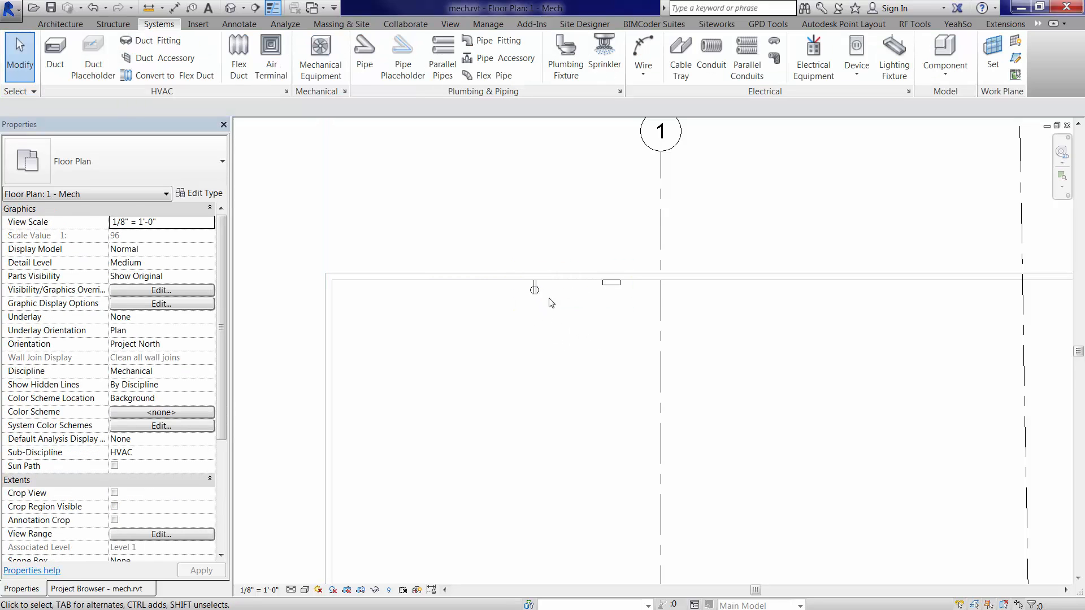
left_click(612, 281)
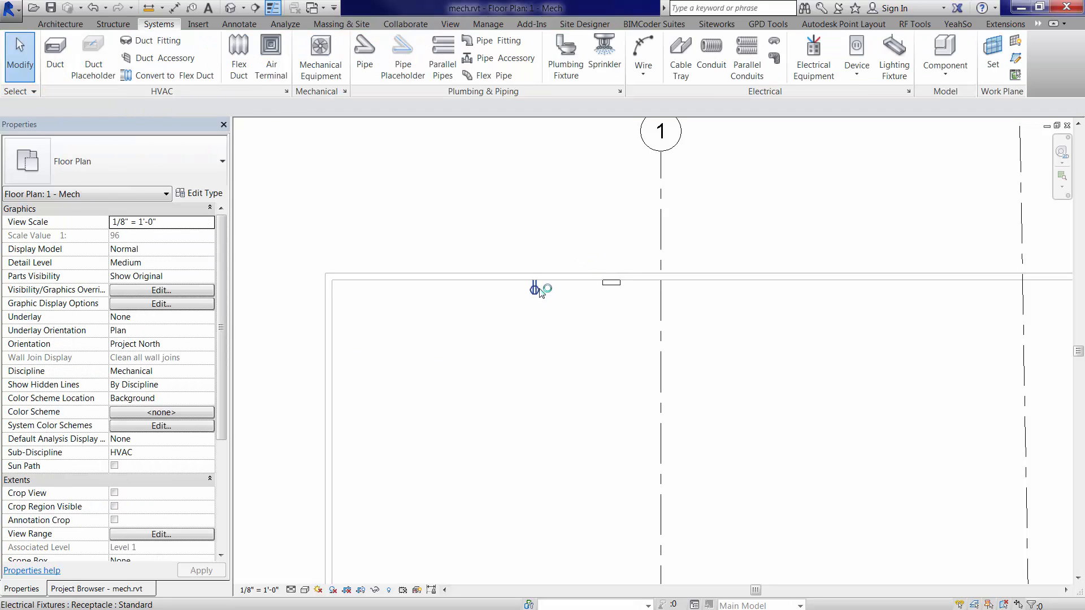
left_click(534, 280)
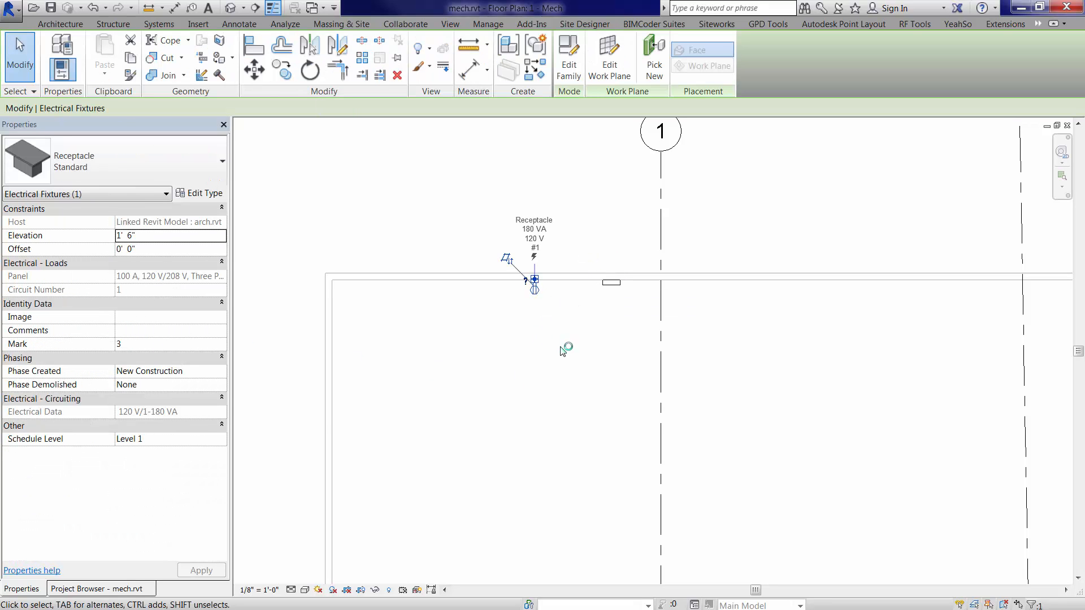
mouse_move(434, 271)
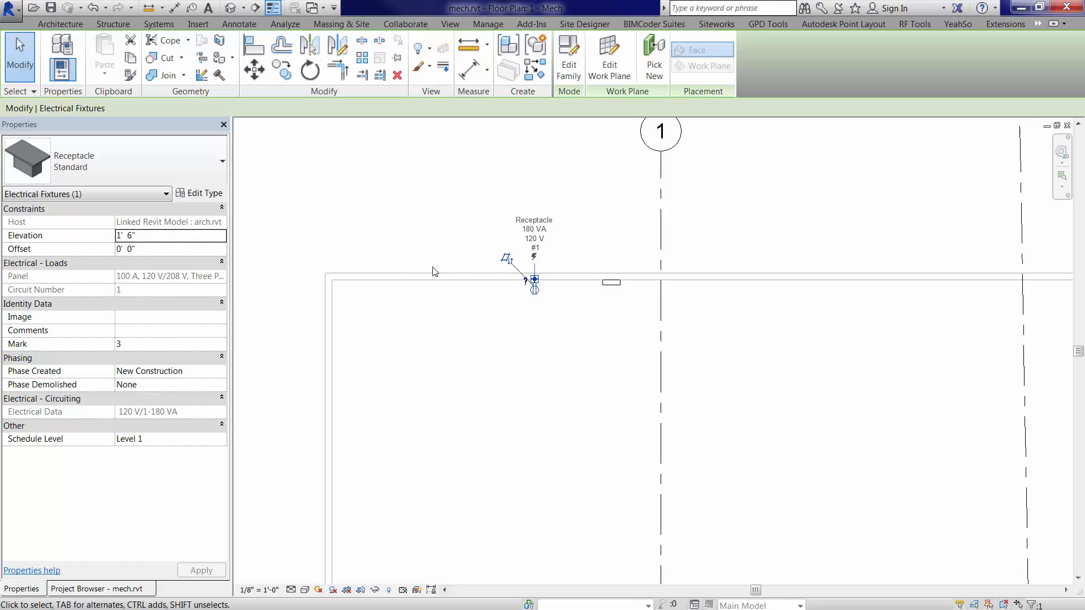
Step: Enter a 220 VA Load on the receptacle type, then check the panelboard still totals 180 VA
left_click(200, 193)
type("22")
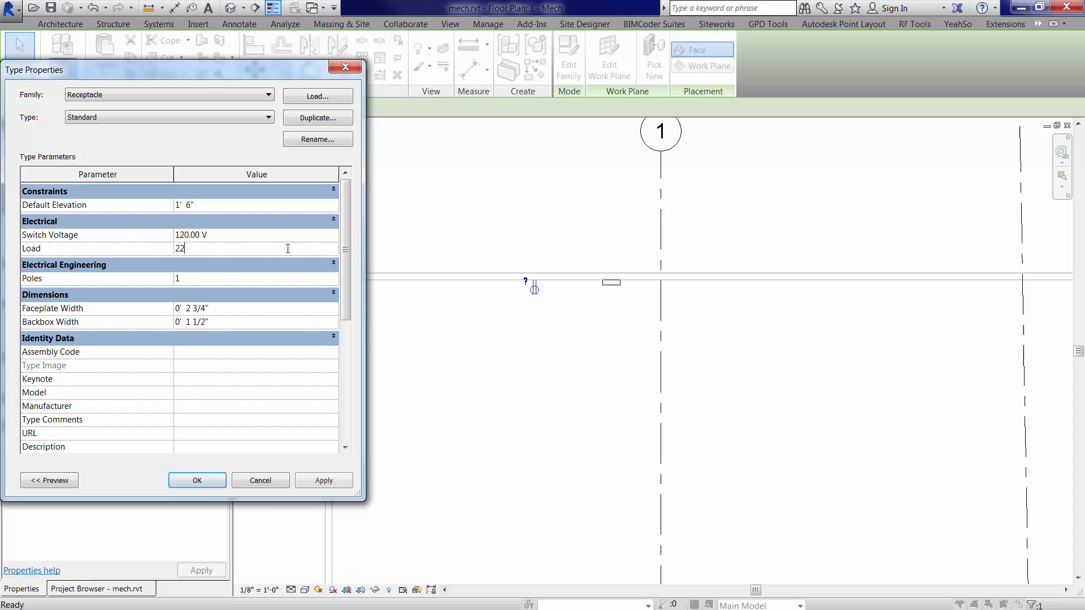
left_click(324, 480)
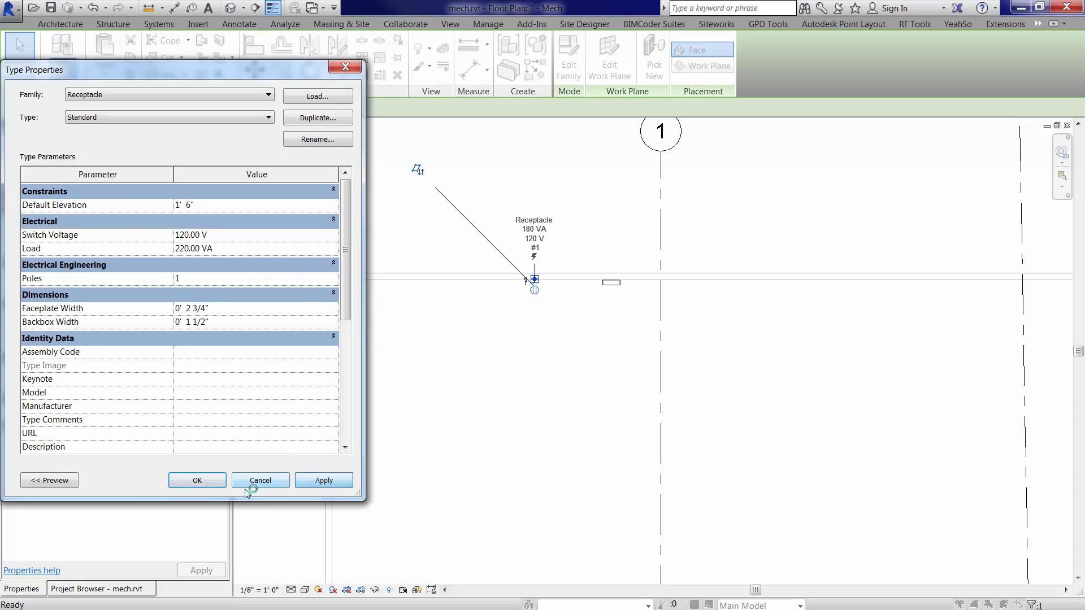
left_click(260, 481)
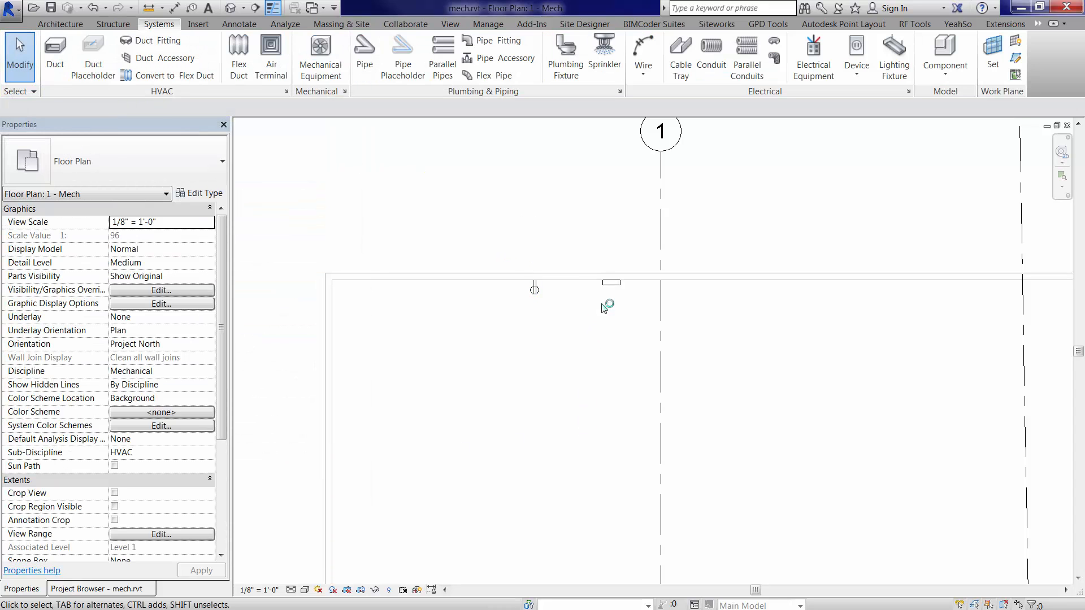
left_click(612, 283)
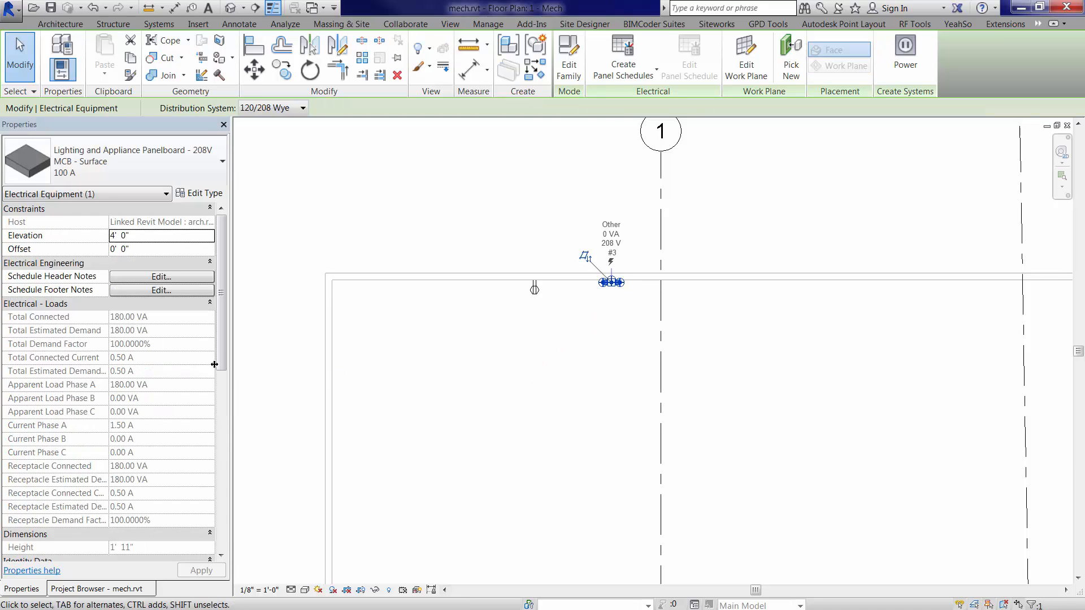
mouse_move(437, 384)
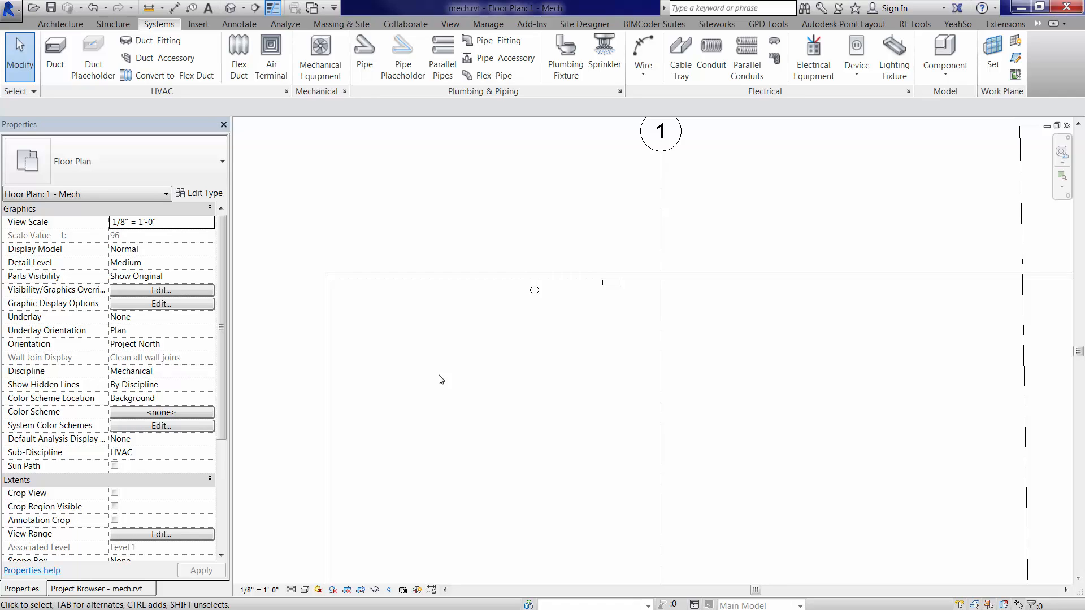
mouse_move(535, 289)
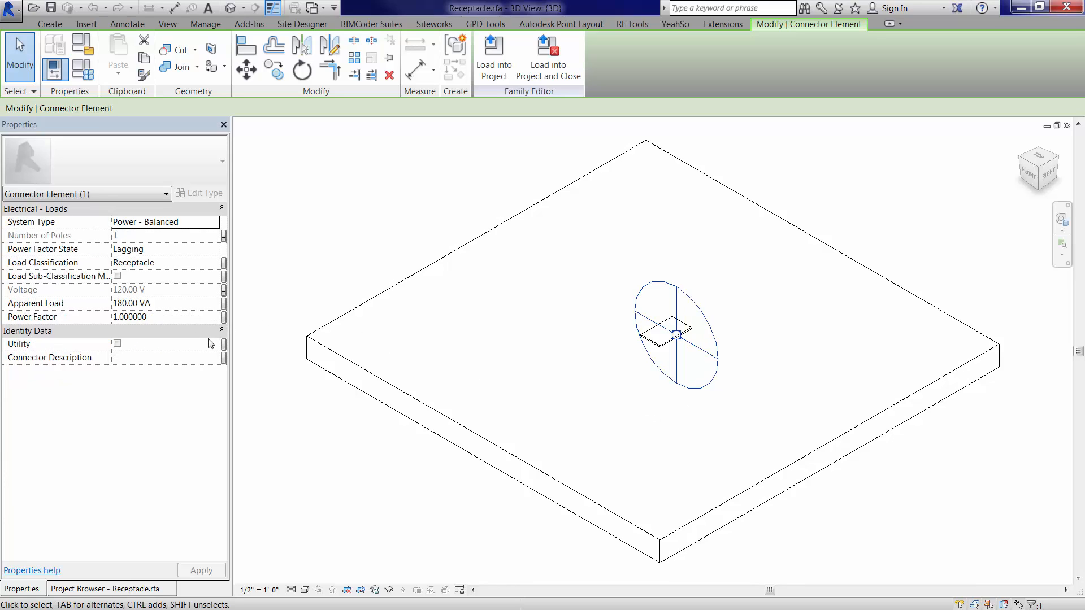
mouse_move(113, 313)
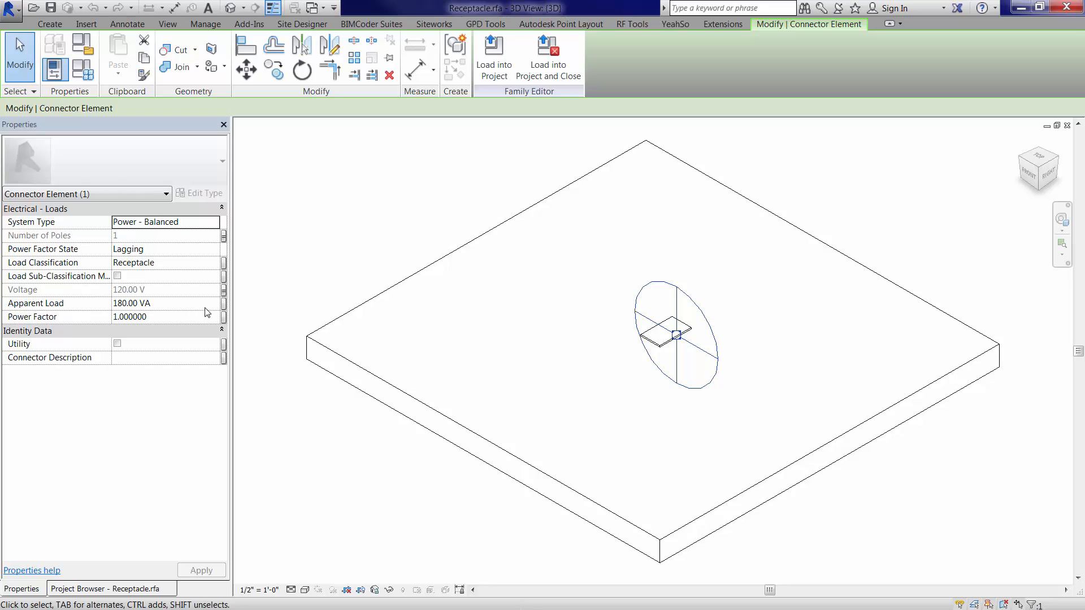
mouse_move(224, 308)
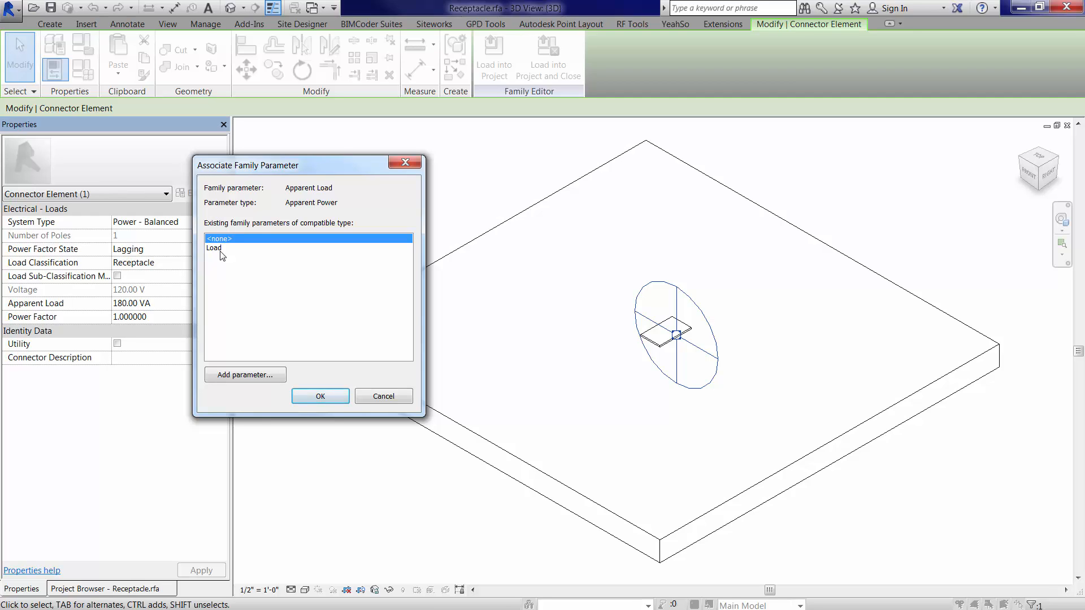
Step: Associate the connector's Apparent Load with the family's Load parameter, greyed at 180 VA
left_click(215, 248)
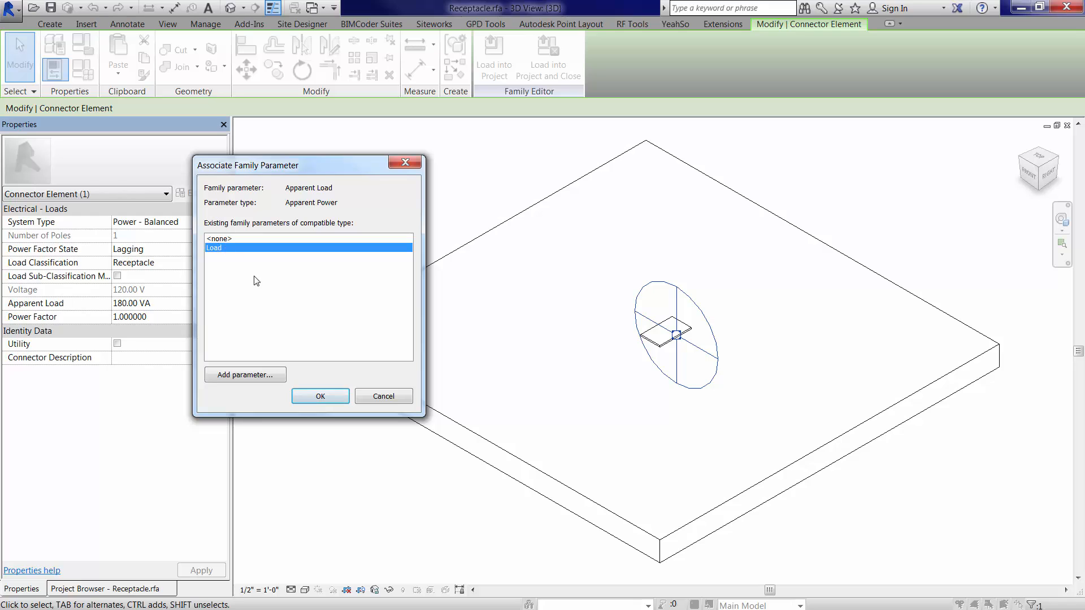
mouse_move(245, 374)
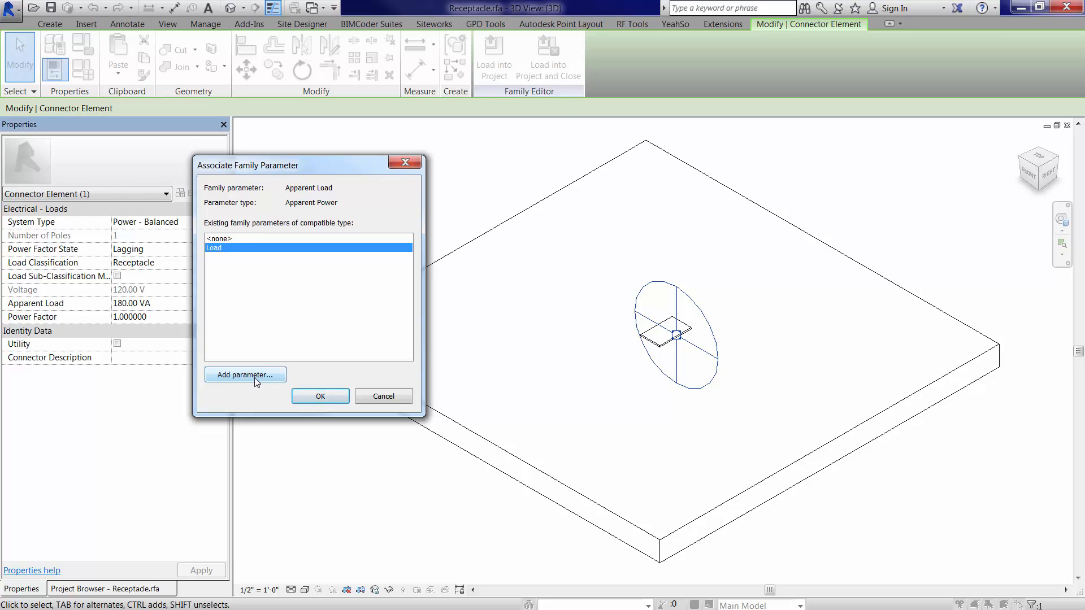
left_click(245, 374)
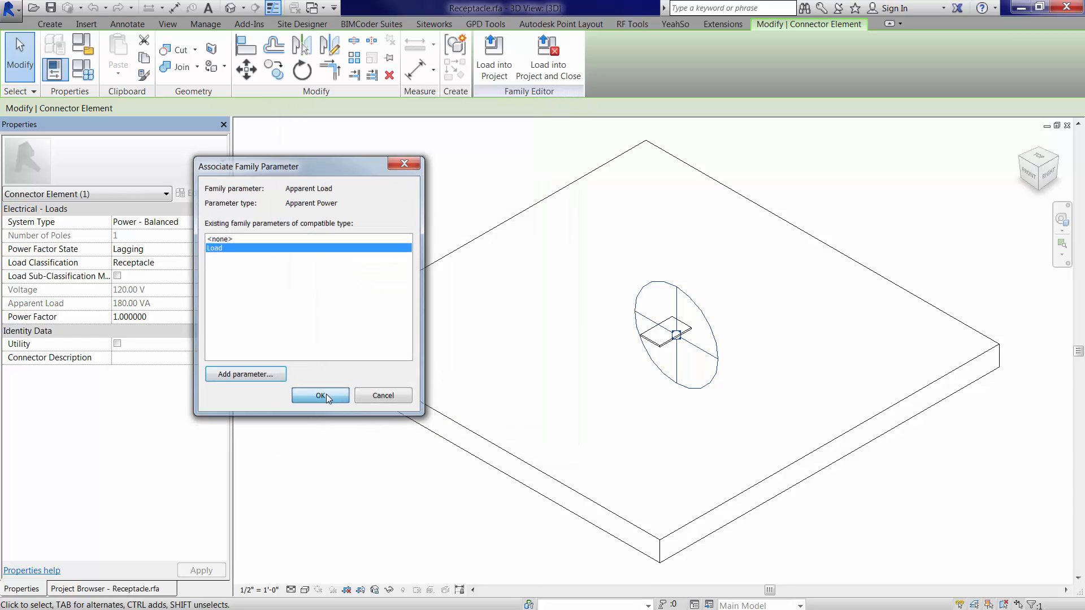
left_click(319, 396)
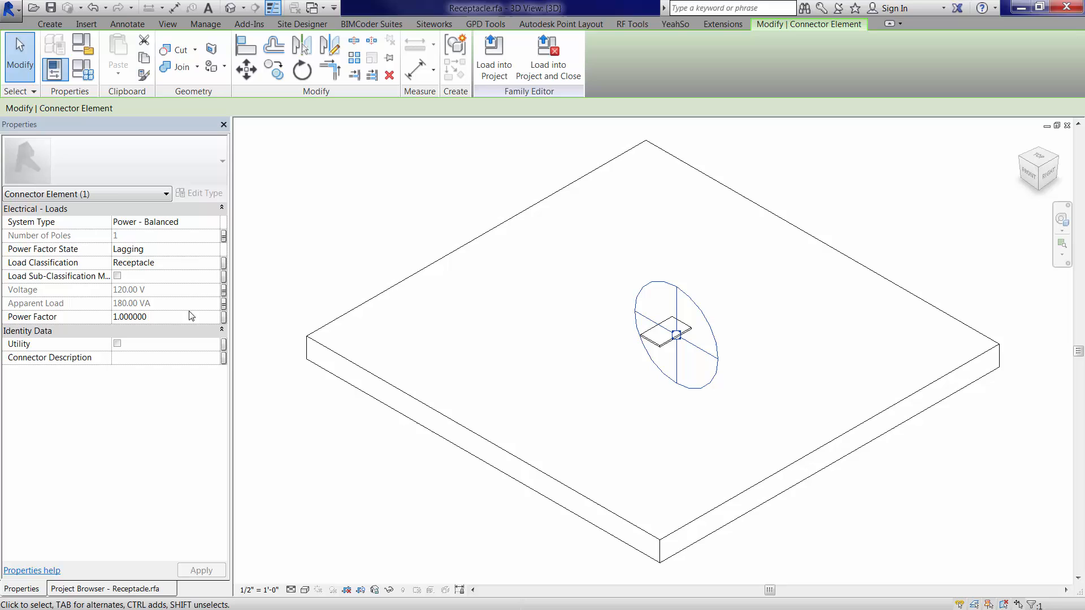
mouse_move(157, 312)
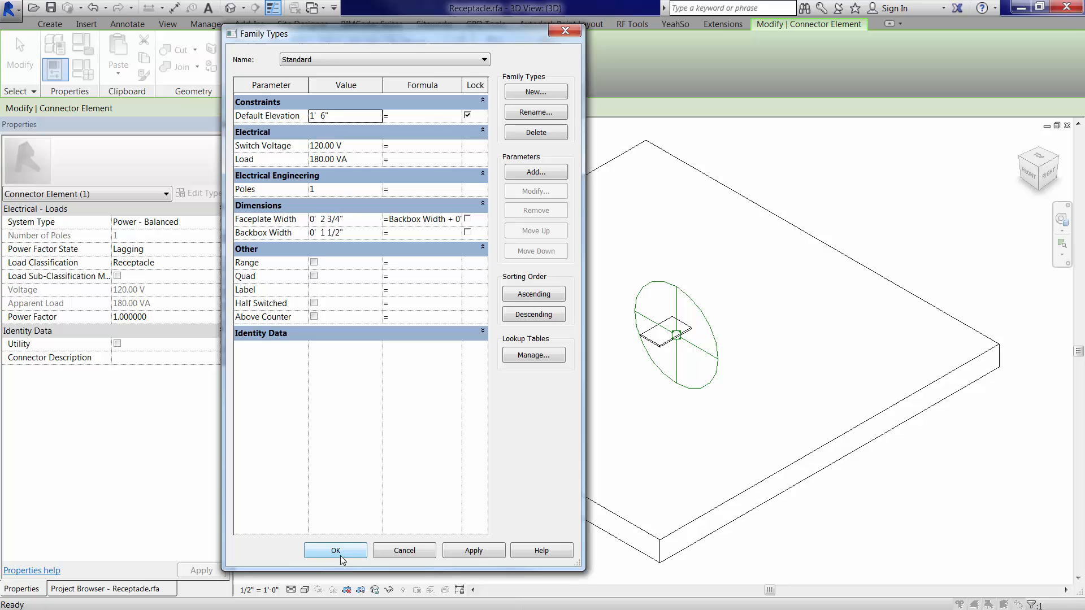
Step: Close Family Types and load the edited Receptacle family into the mech project
left_click(336, 551)
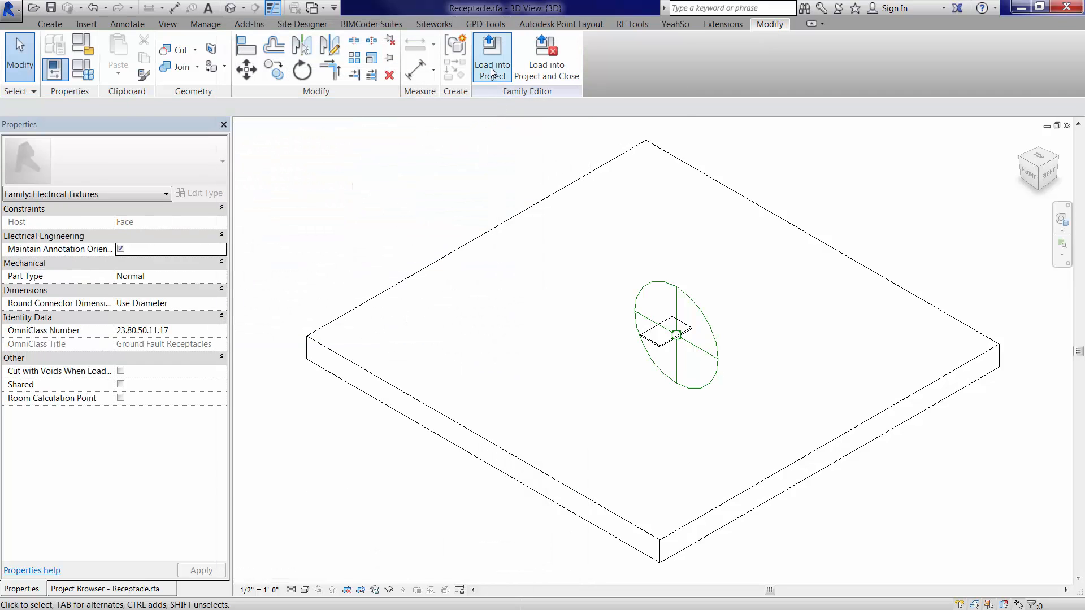
left_click(491, 56)
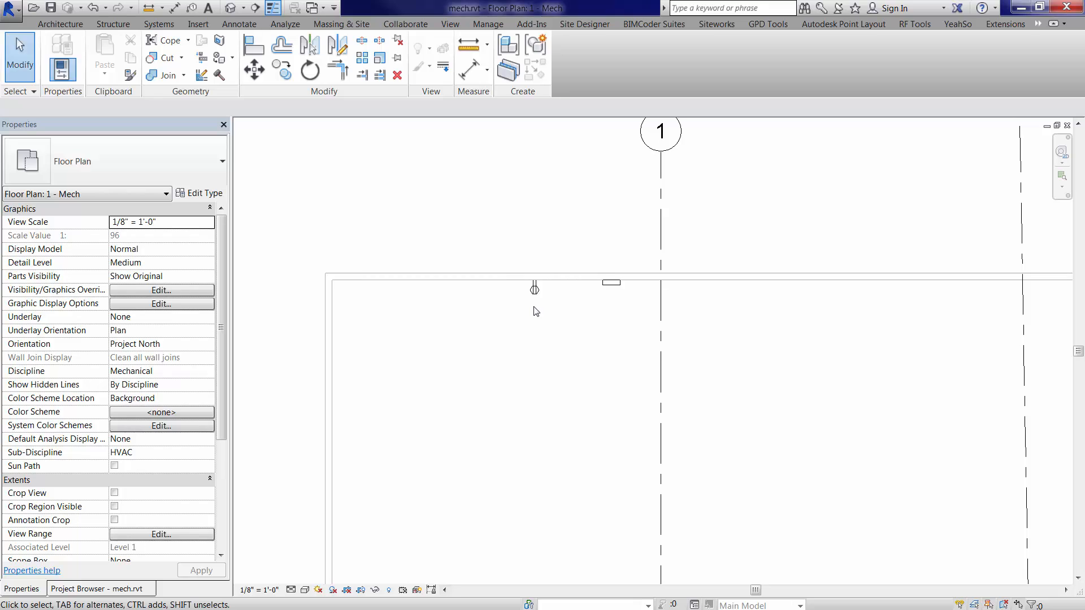
mouse_move(535, 300)
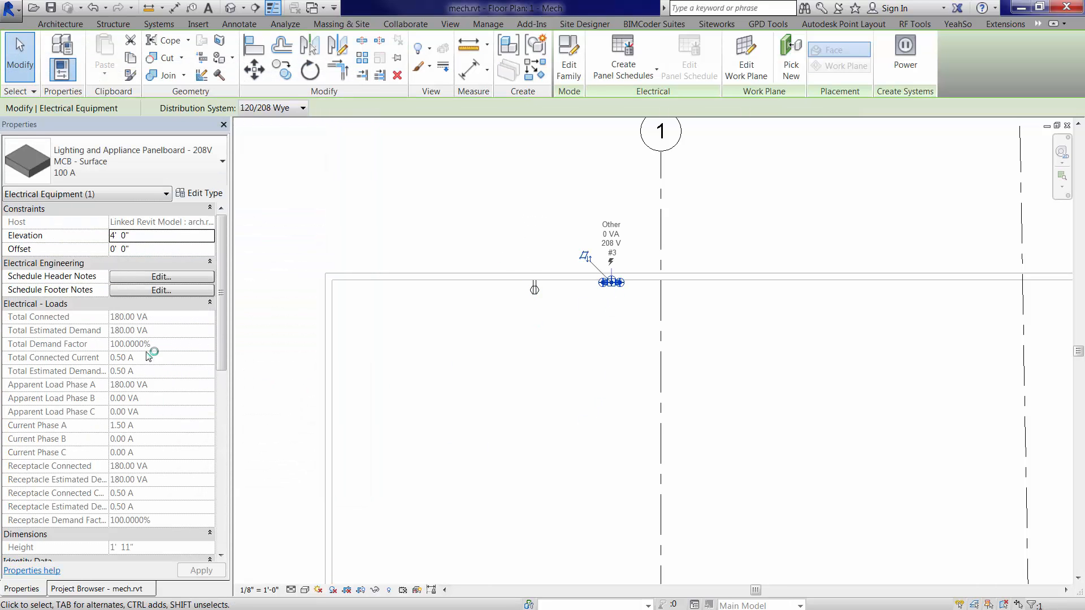
mouse_move(158, 332)
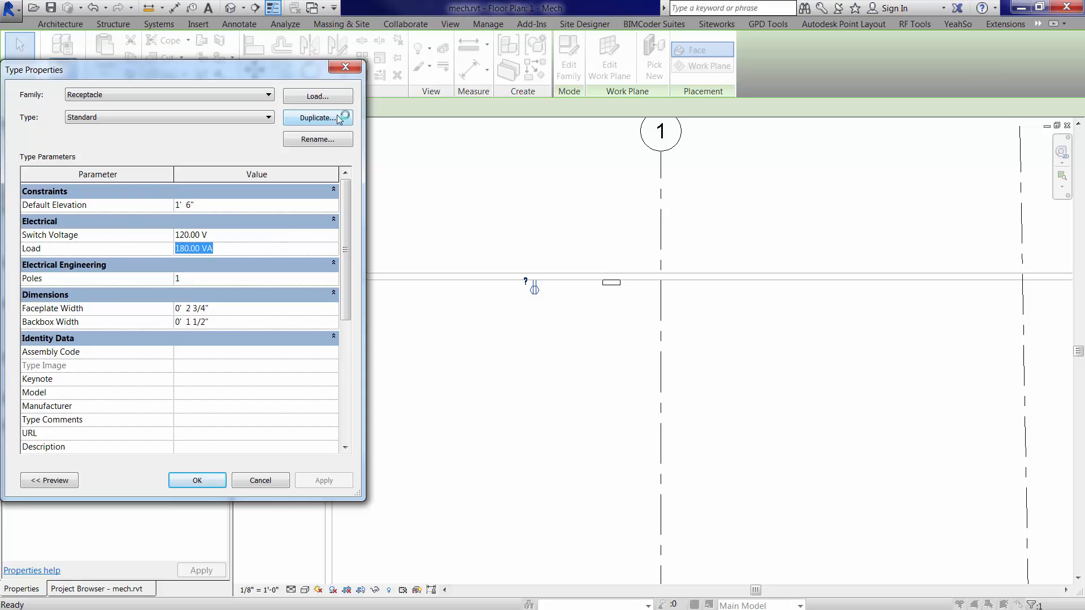
Step: Duplicate the Standard type as '220v' with a 220 VA Load and save it
left_click(316, 117)
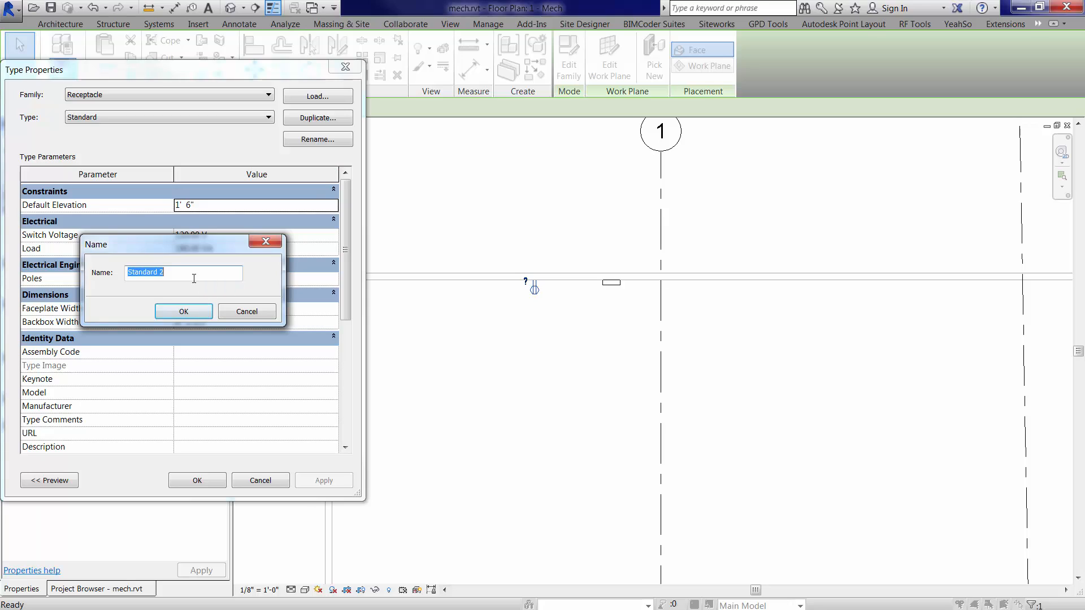
type("220v")
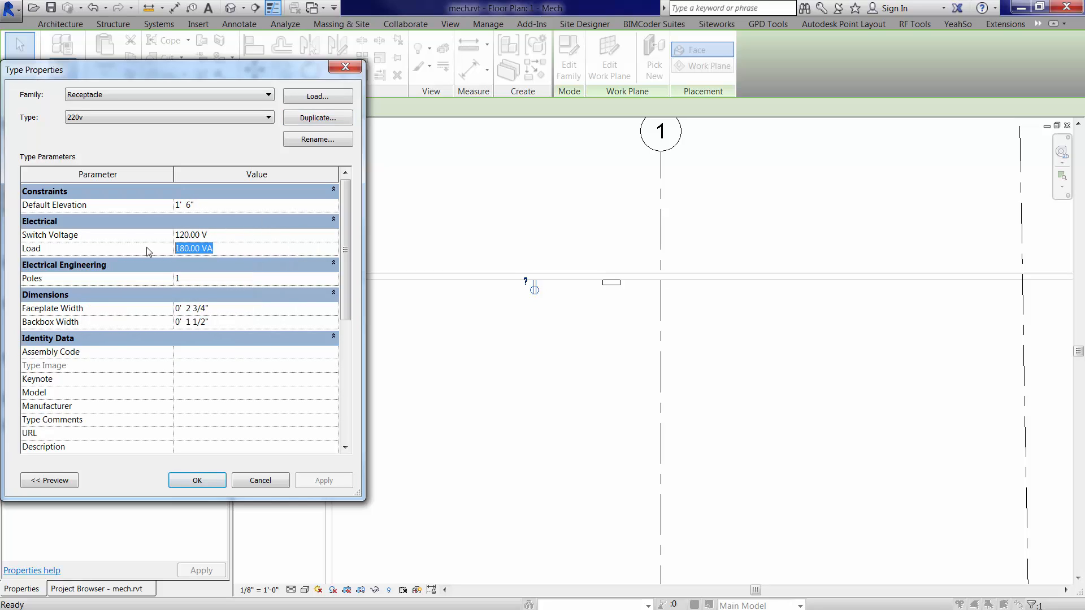
type("220")
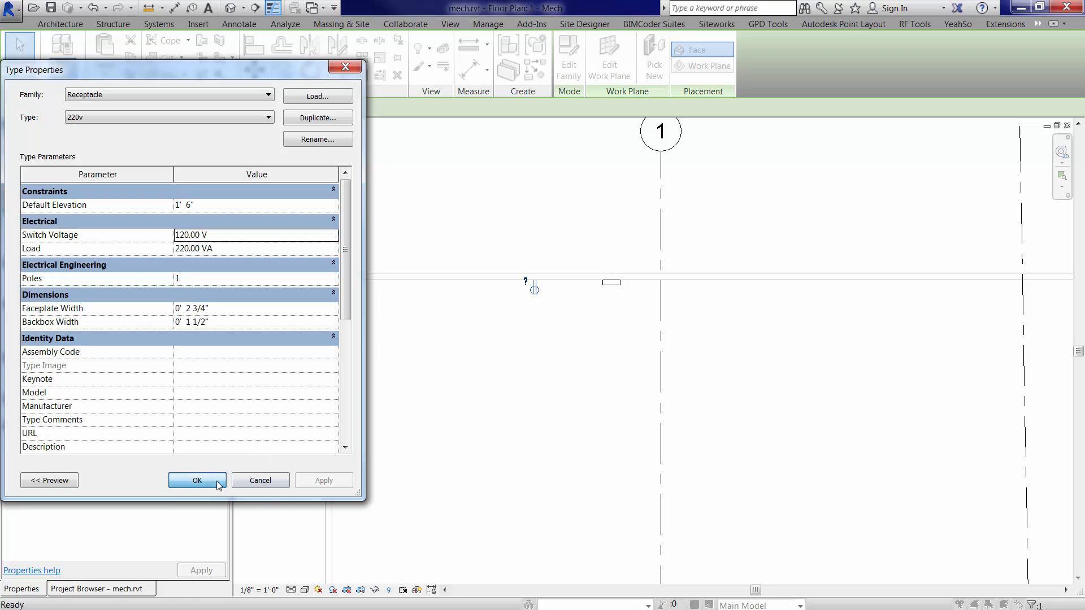
left_click(197, 481)
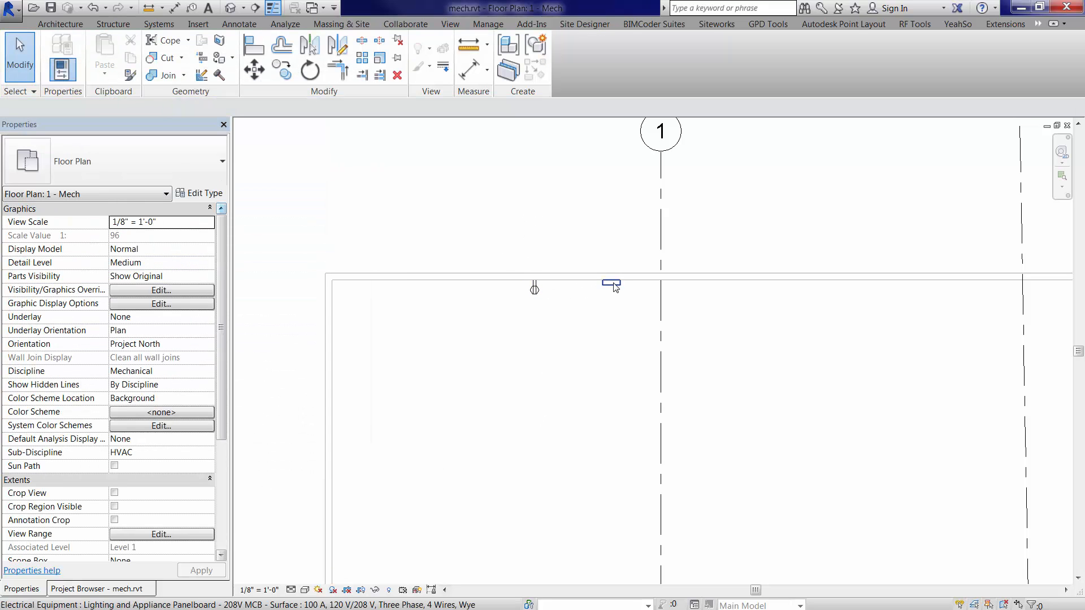
Step: Switch the placed receptacle to Receptacle : 220v so circuit 1 carries 220 VA at 120 V
left_click(611, 282)
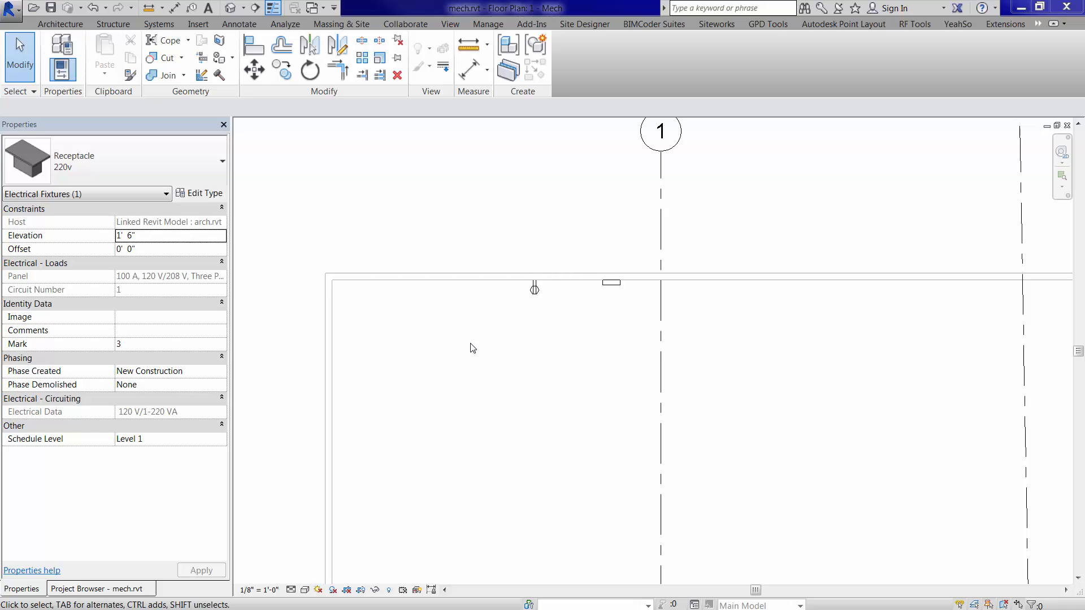
left_click(222, 160)
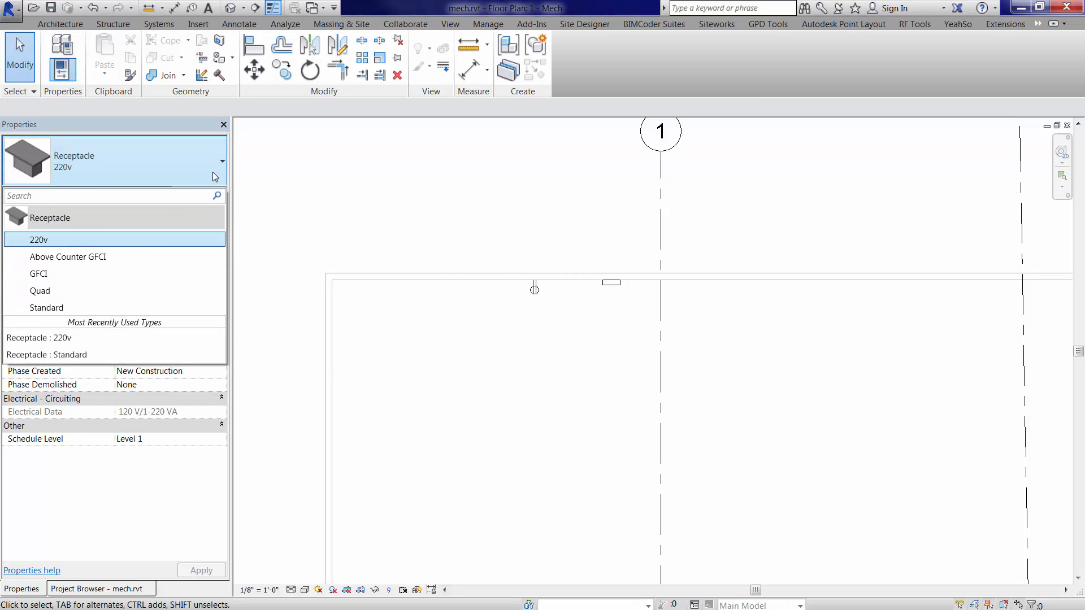
mouse_move(116, 254)
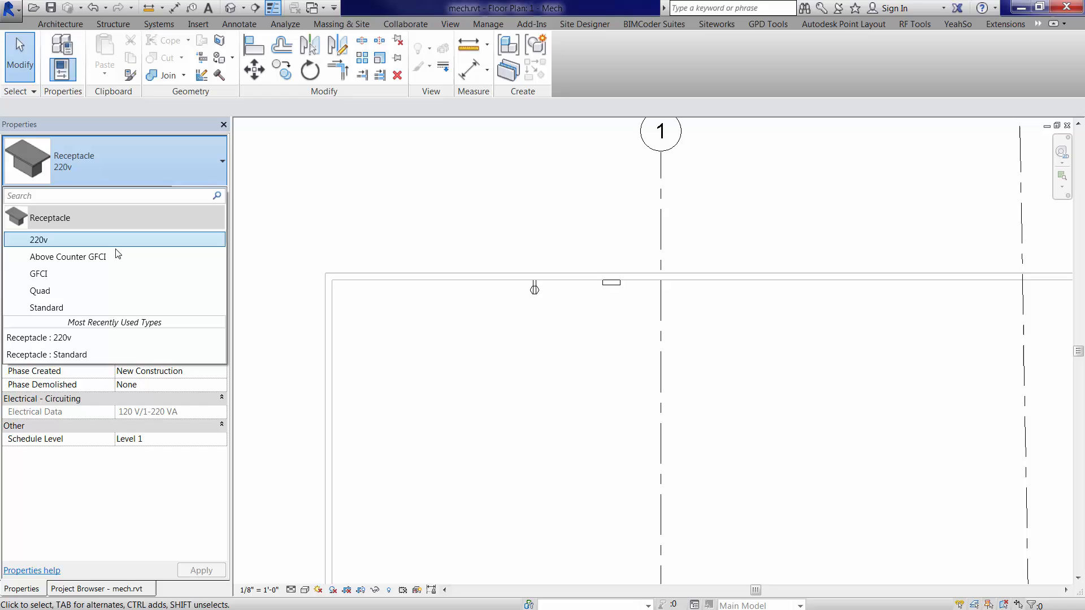
mouse_move(46, 307)
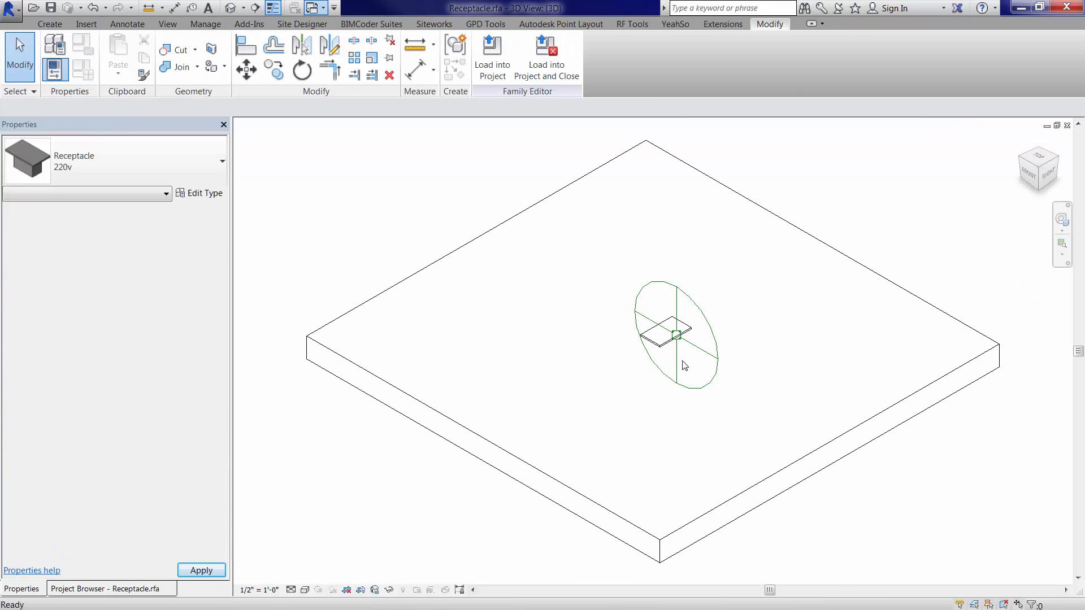
Step: Select the connector and confirm Apparent Load is still driven by Load at 180 VA
left_click(675, 336)
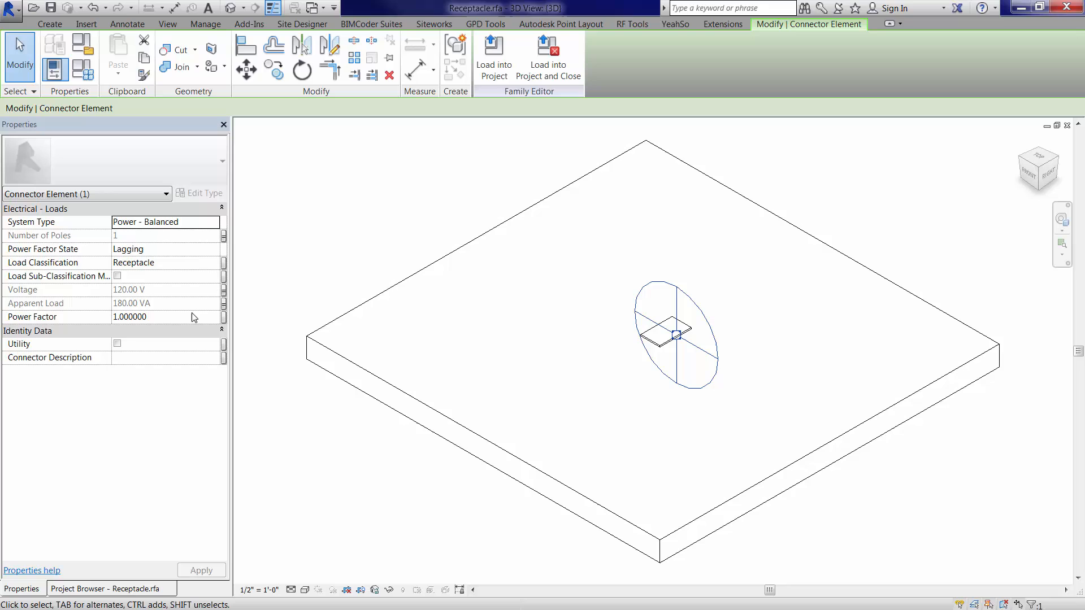
mouse_move(229, 304)
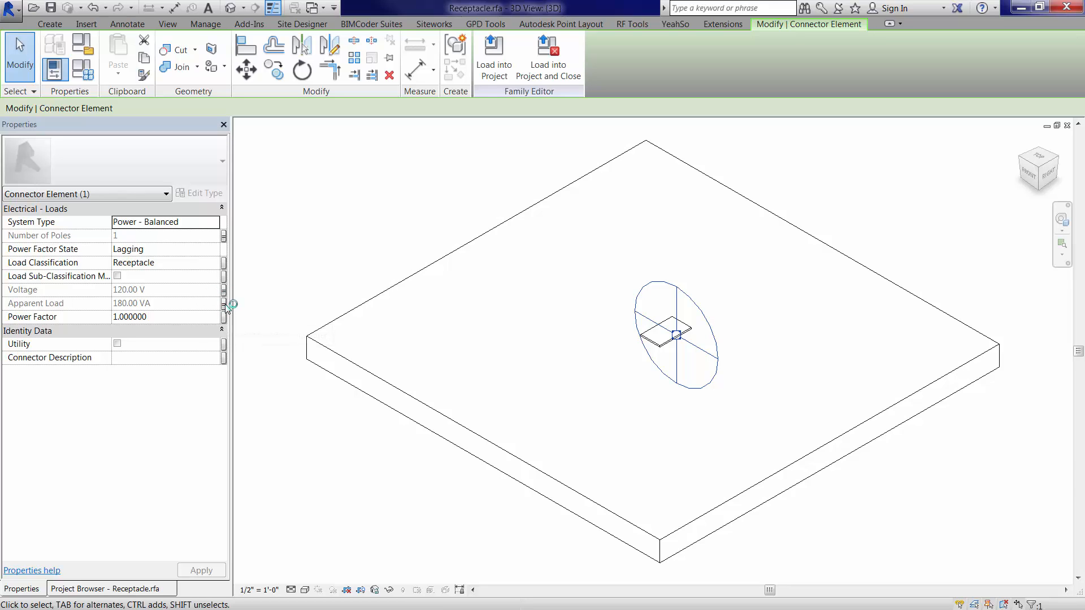
left_click(232, 304)
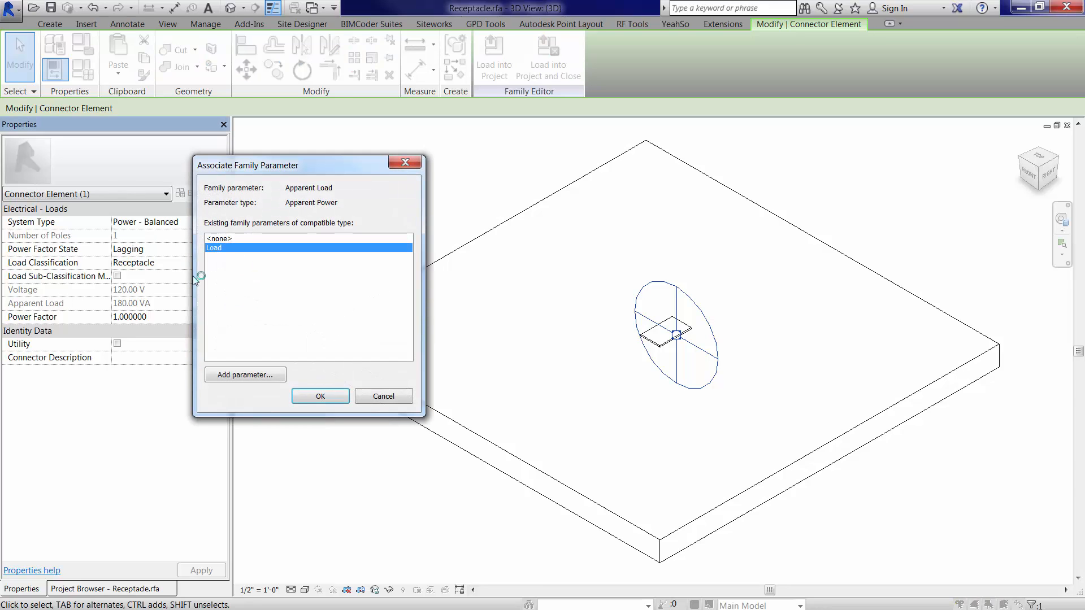
left_click(319, 396)
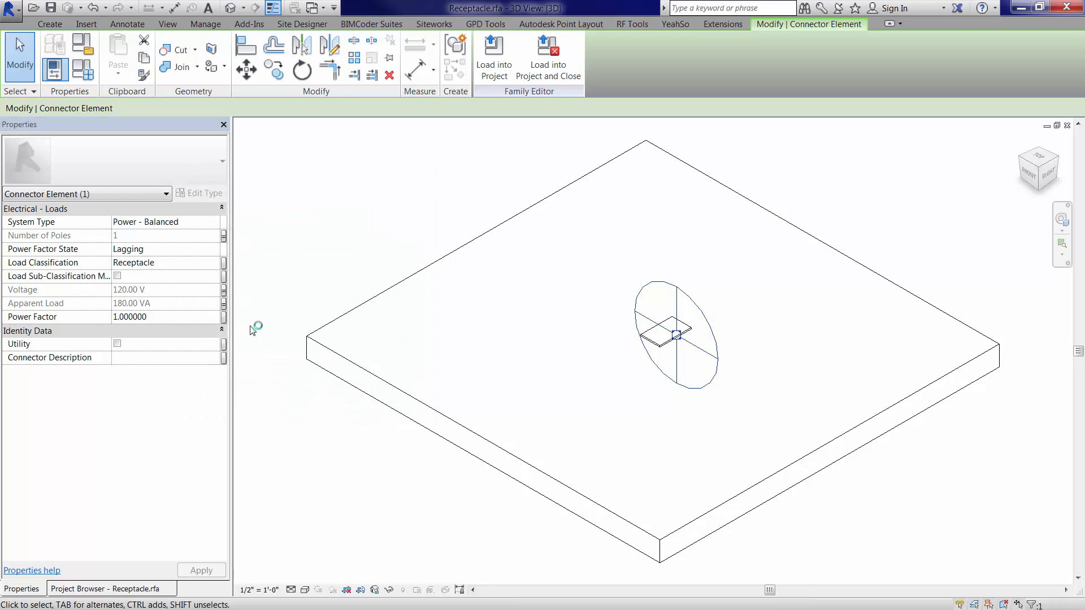